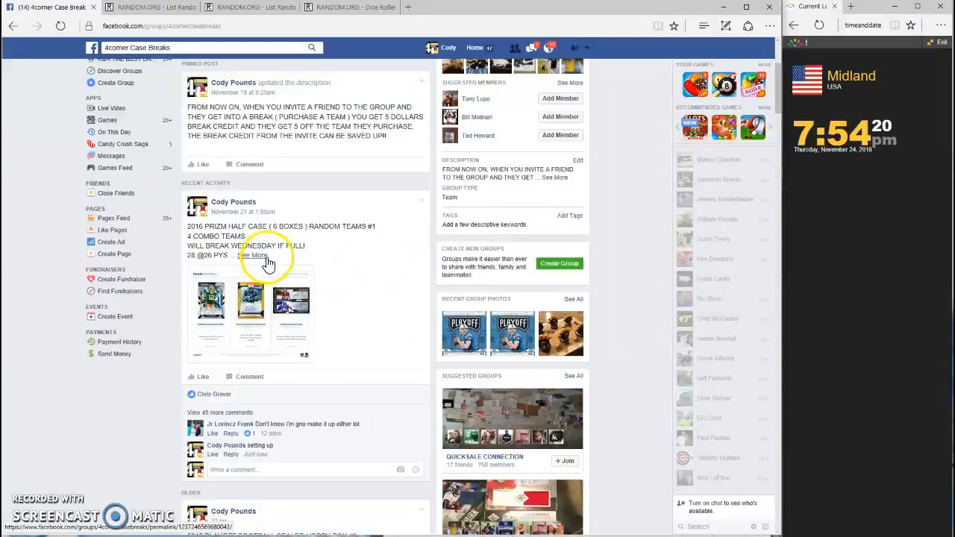
# Review the group break post, then bring up the participant List Randomizer.
pyautogui.scroll(-3)
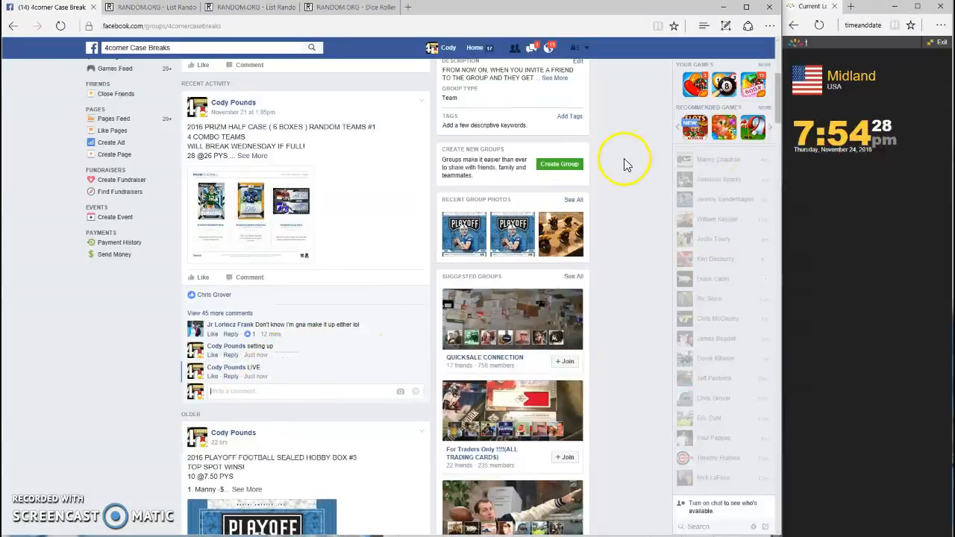
pyautogui.click(149, 6)
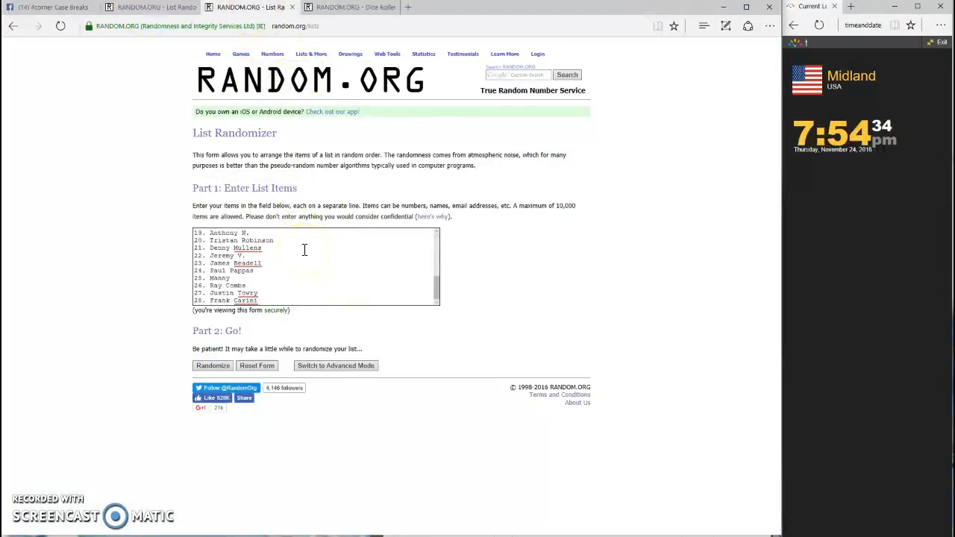
# Return to the group post and review the expanded participant list.
pyautogui.click(52, 6)
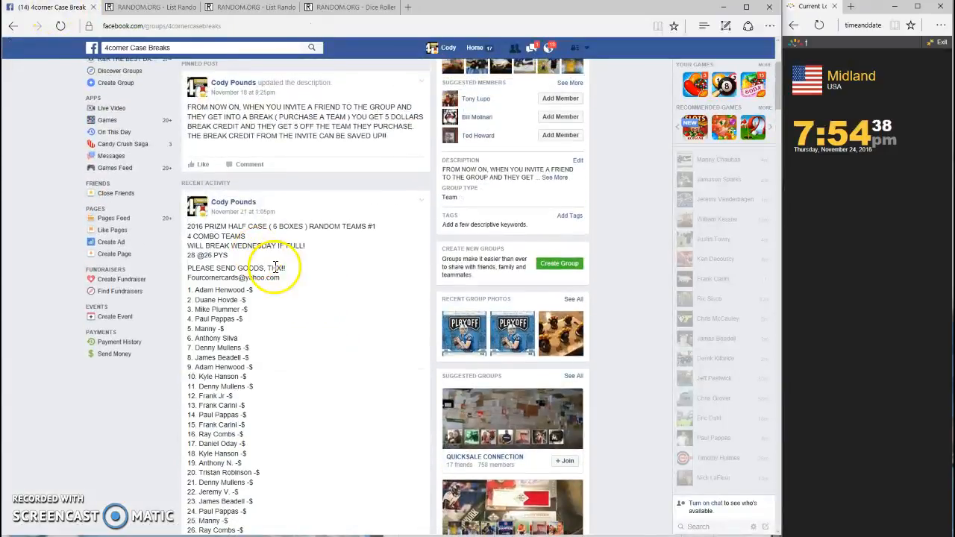
pyautogui.scroll(-3)
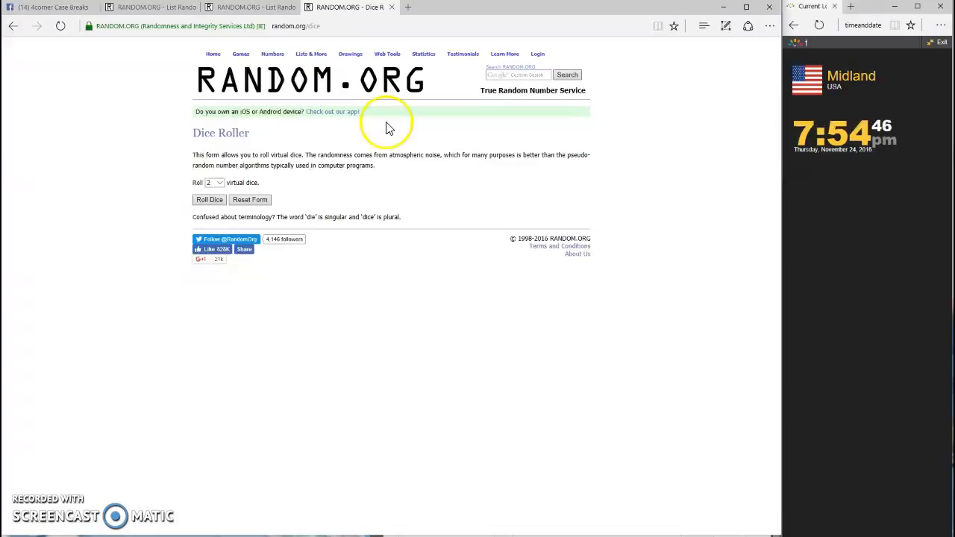
pyautogui.moveTo(265, 163)
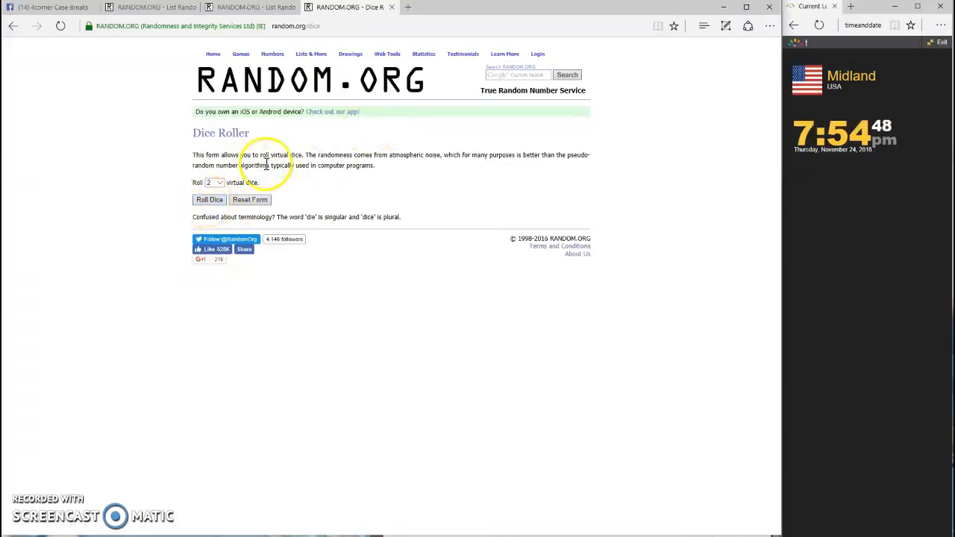
# Roll the two virtual dice, then bring up the team-name List Randomizer.
pyautogui.click(209, 200)
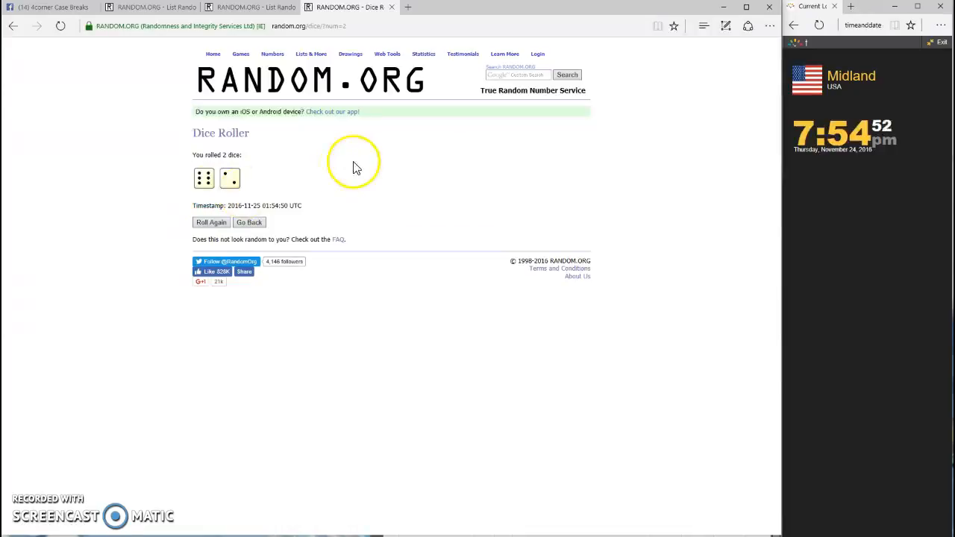
pyautogui.click(152, 6)
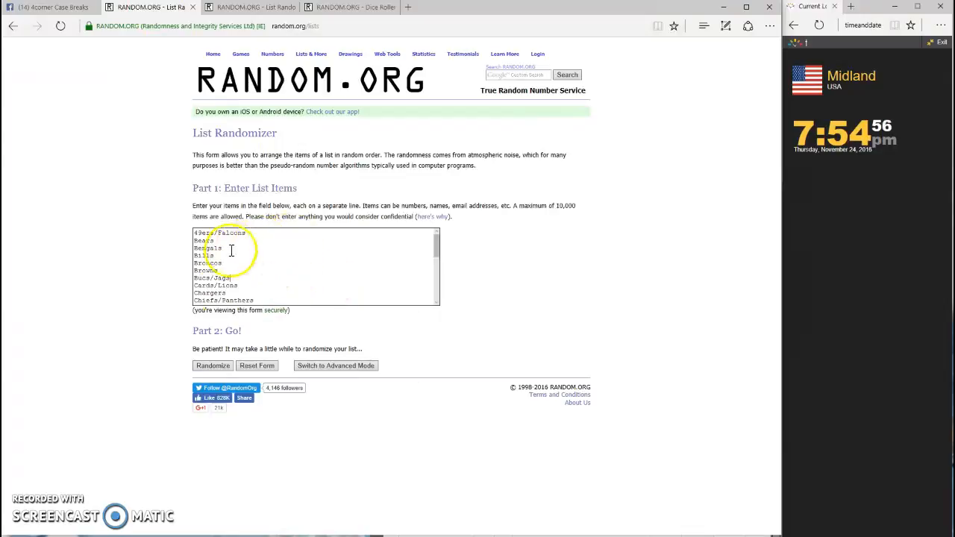
# Shuffle the 28 team names into random order repeatedly.
pyautogui.click(212, 365)
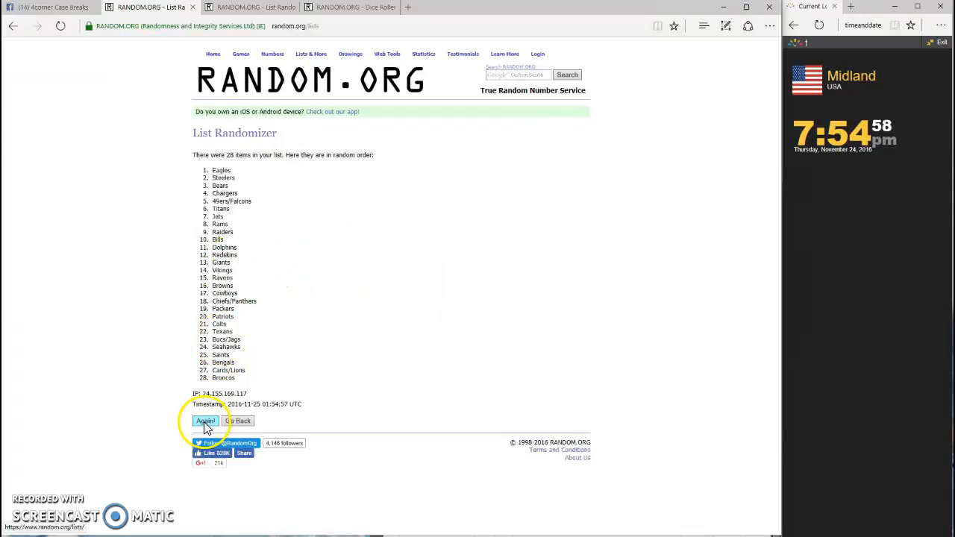
pyautogui.click(206, 421)
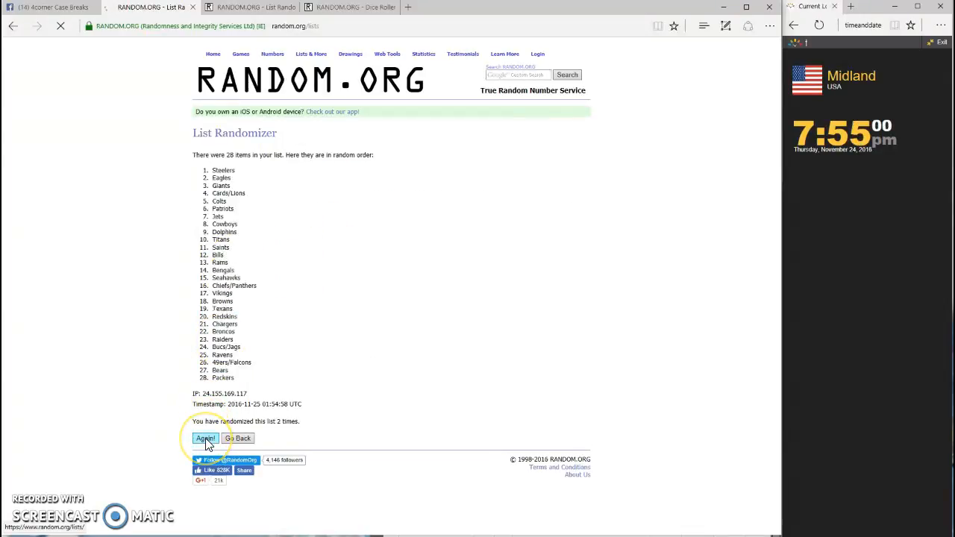
pyautogui.click(206, 439)
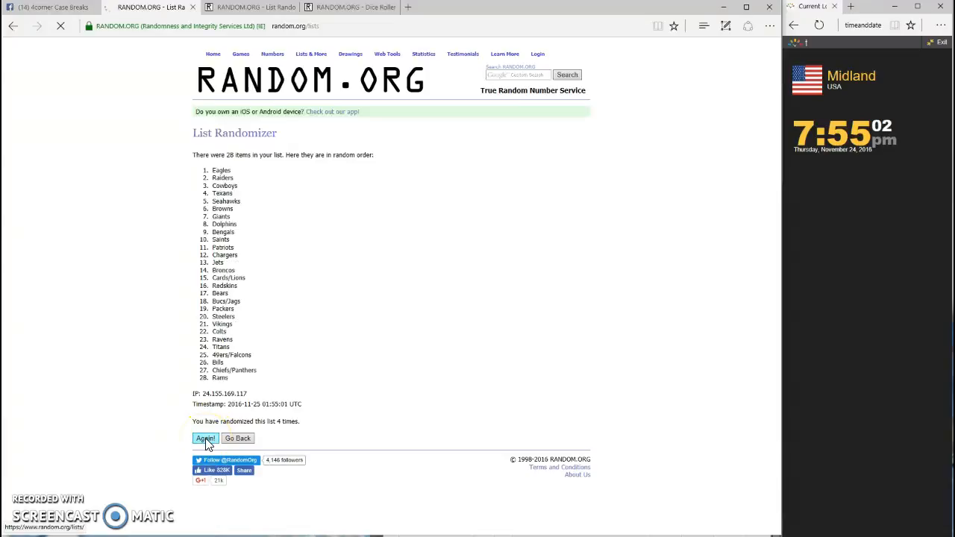
pyautogui.click(206, 439)
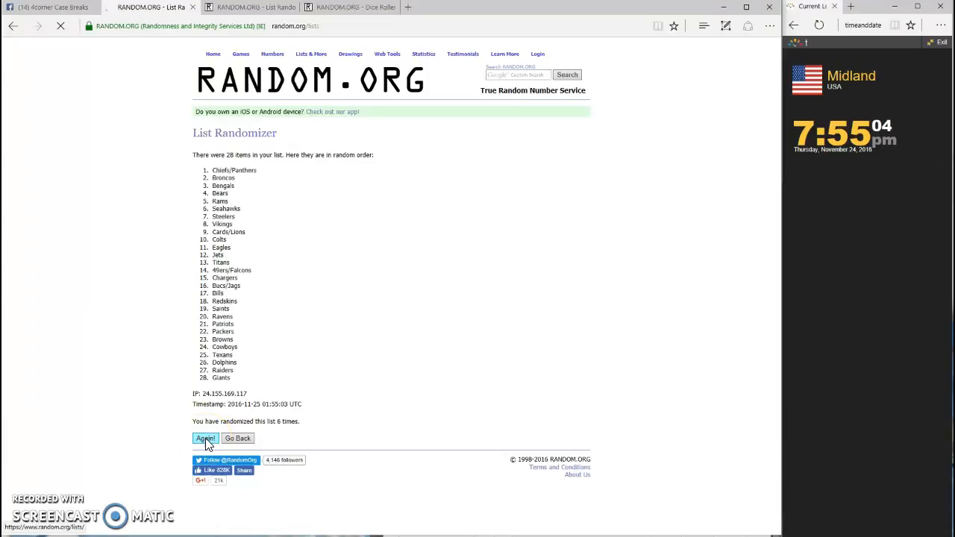
pyautogui.click(206, 439)
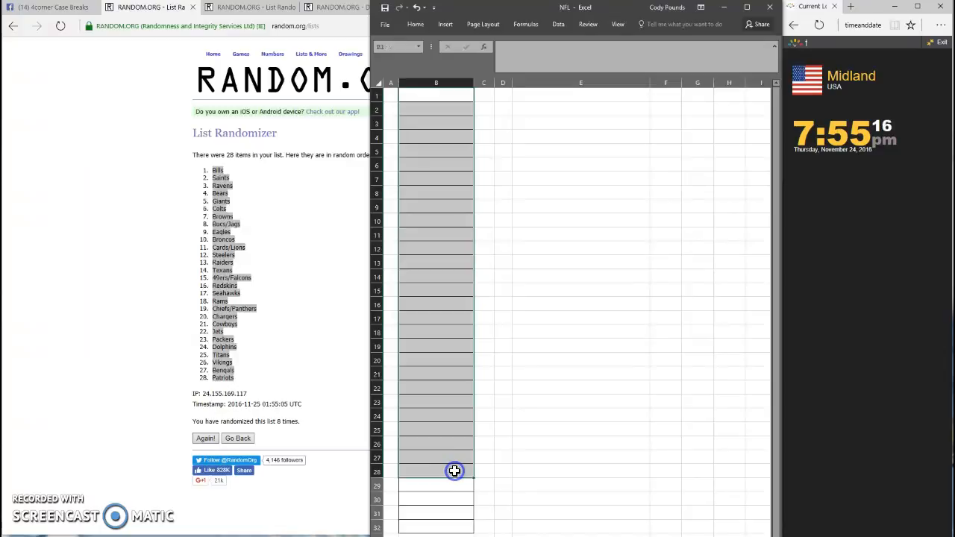
# Paste the shuffled team names into cells B1:B28.
pyautogui.press('ctrl+v')
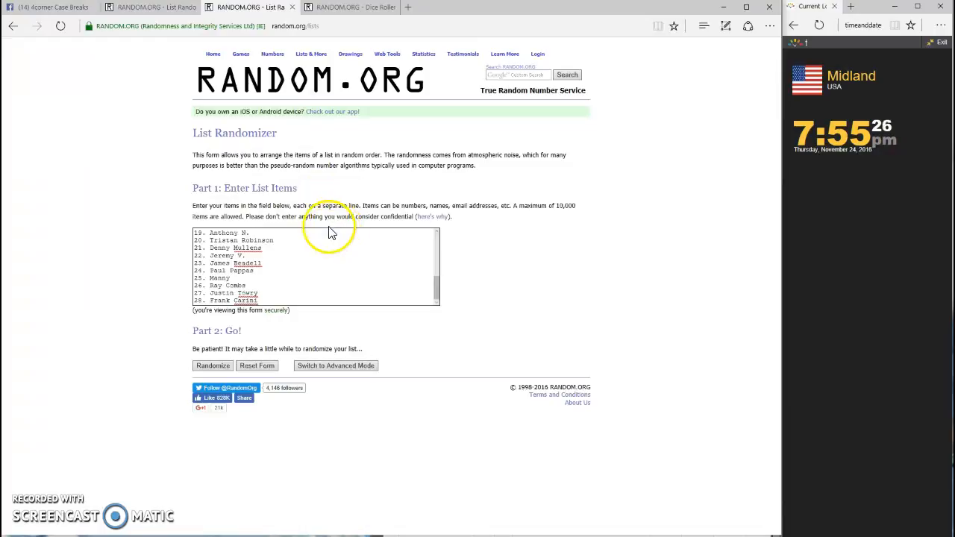
# Check the dice result, then shuffle the 28 participant names into random order repeatedly.
pyautogui.click(251, 6)
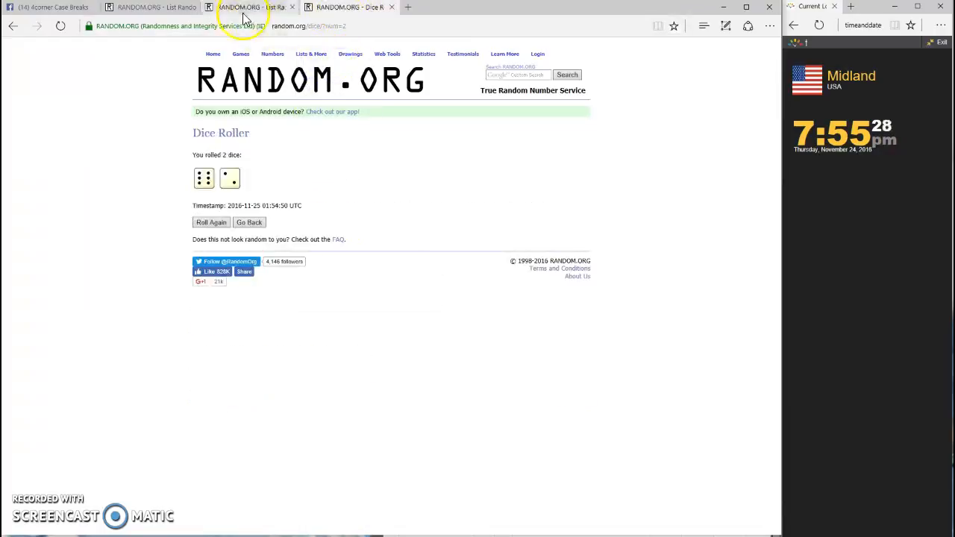
pyautogui.click(251, 6)
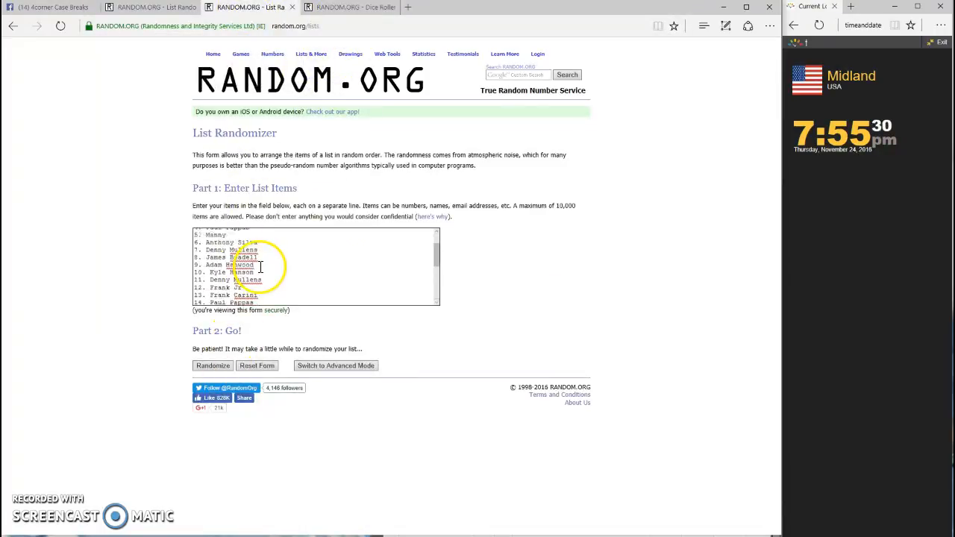
pyautogui.click(212, 365)
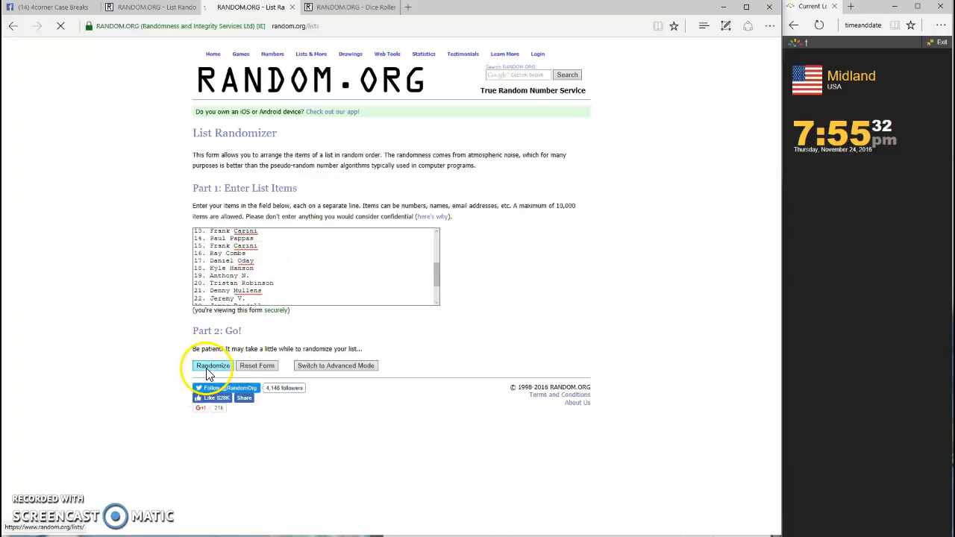
pyautogui.click(212, 365)
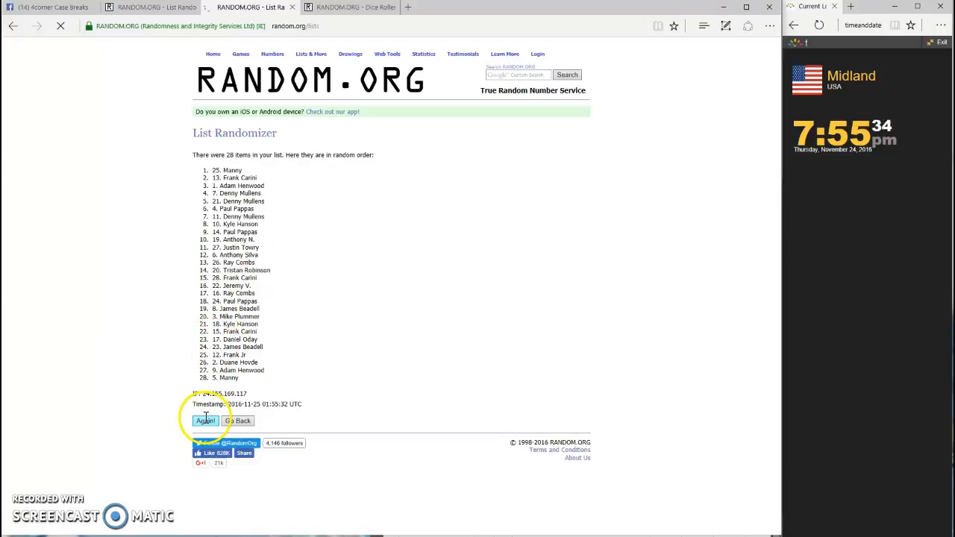
pyautogui.click(204, 421)
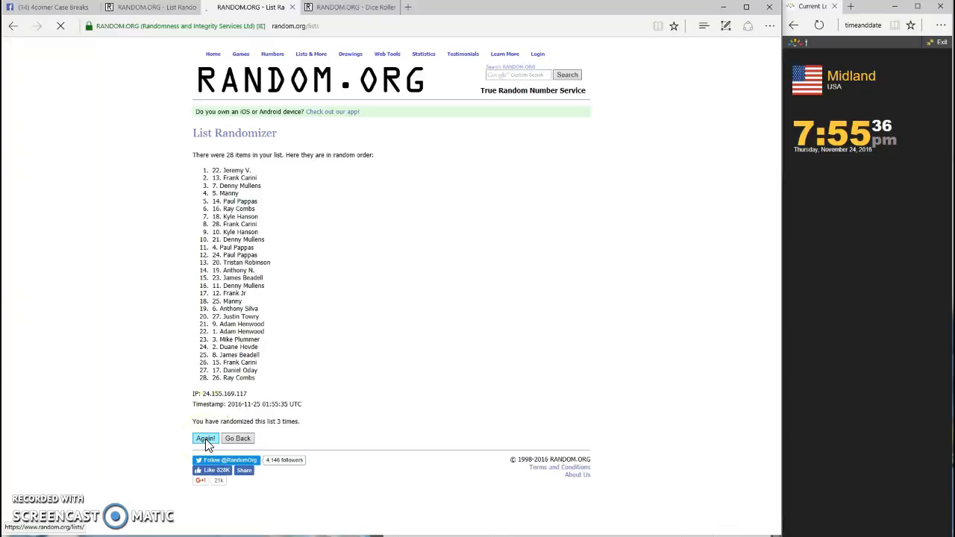
pyautogui.click(206, 439)
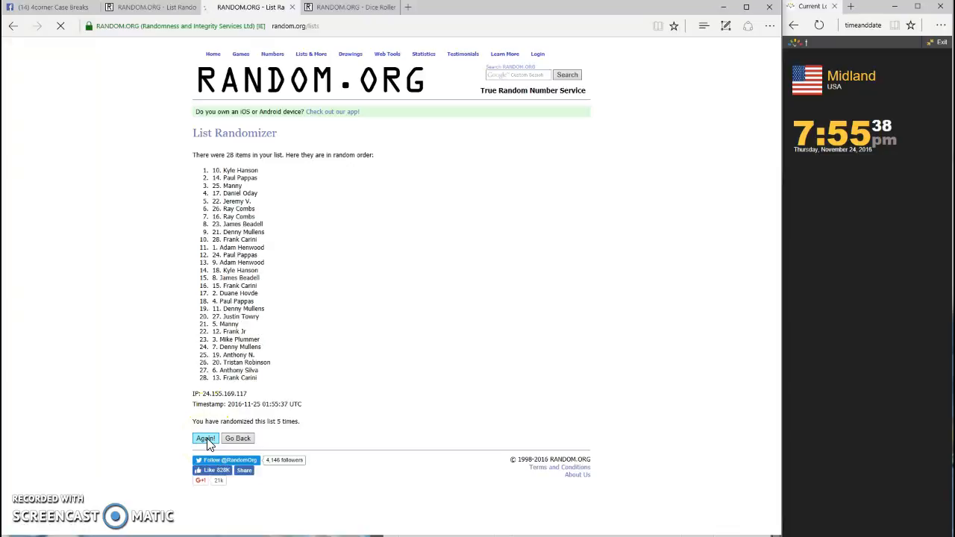
pyautogui.click(206, 438)
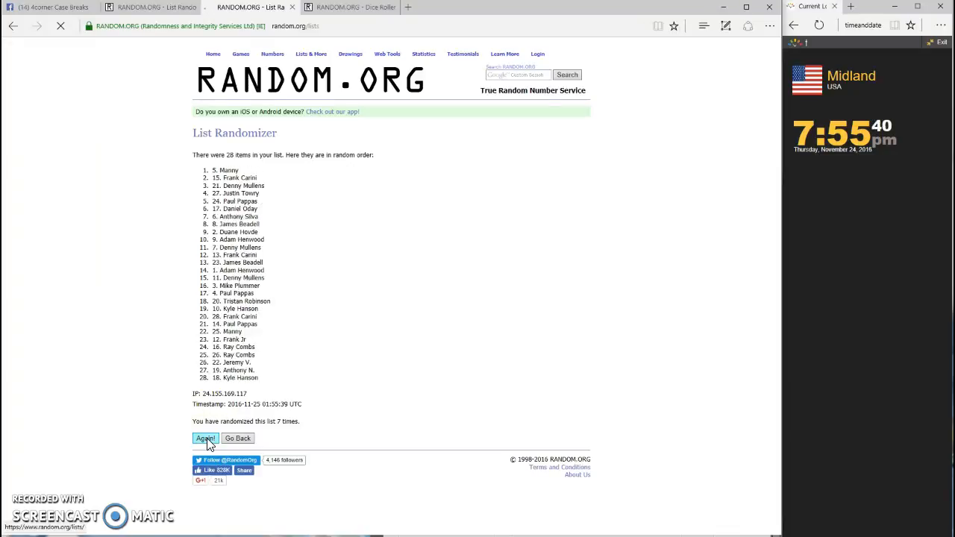
pyautogui.click(206, 438)
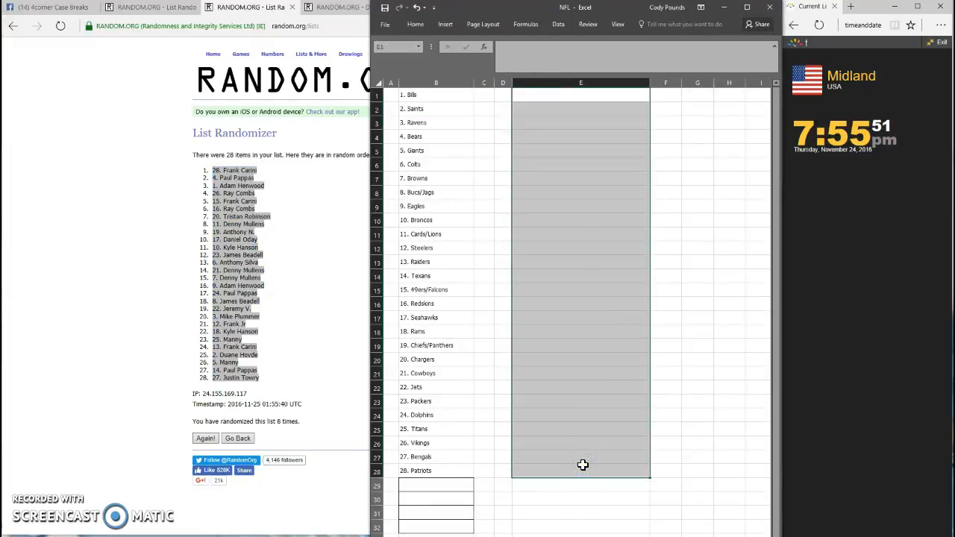
# Paste the shuffled participants into E1:E28 beside the teams, then return to the Facebook post.
pyautogui.press('ctrl+v')
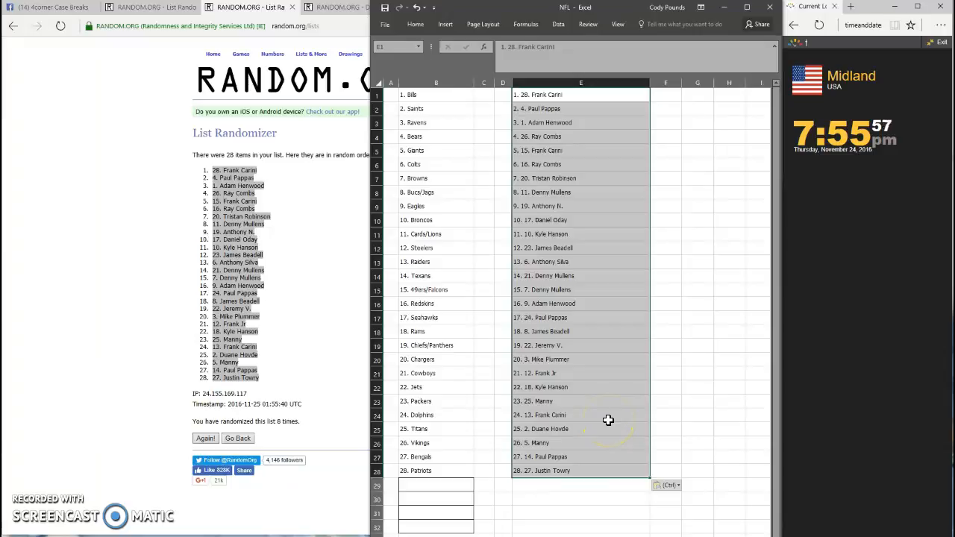
pyautogui.moveTo(313, 309)
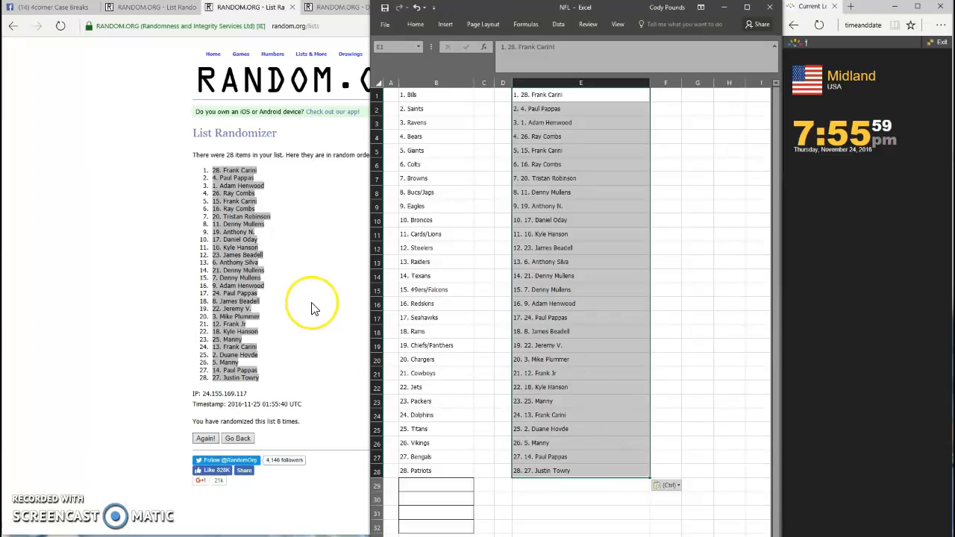
pyautogui.moveTo(317, 283)
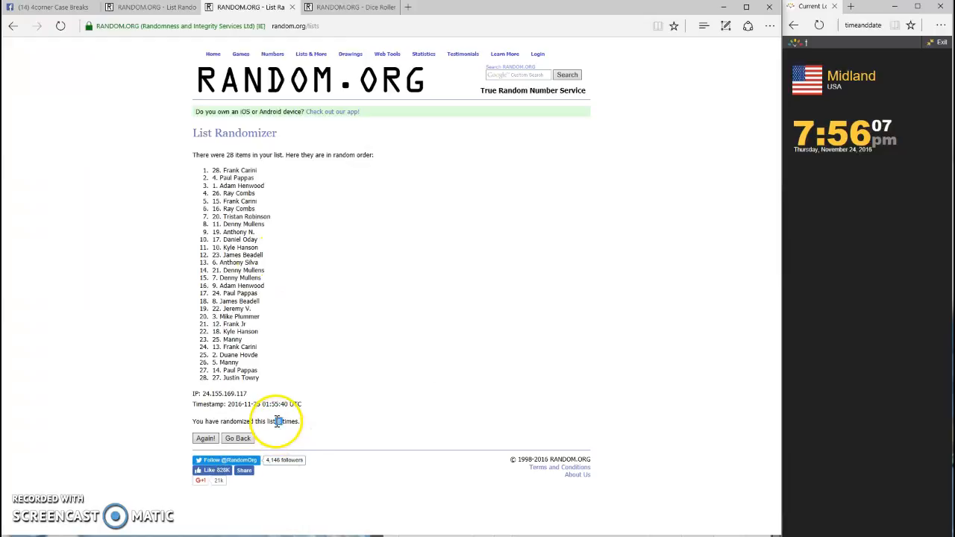
pyautogui.click(349, 6)
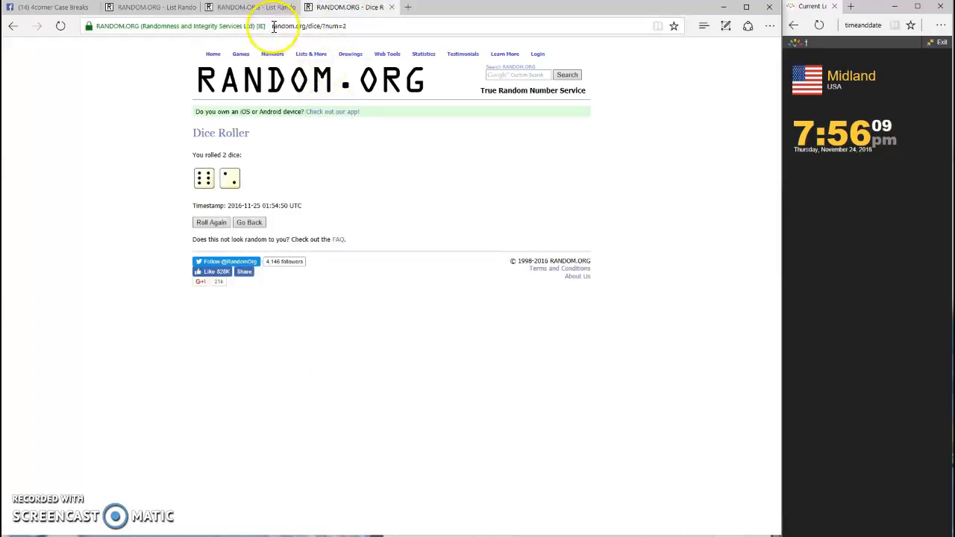
pyautogui.click(149, 6)
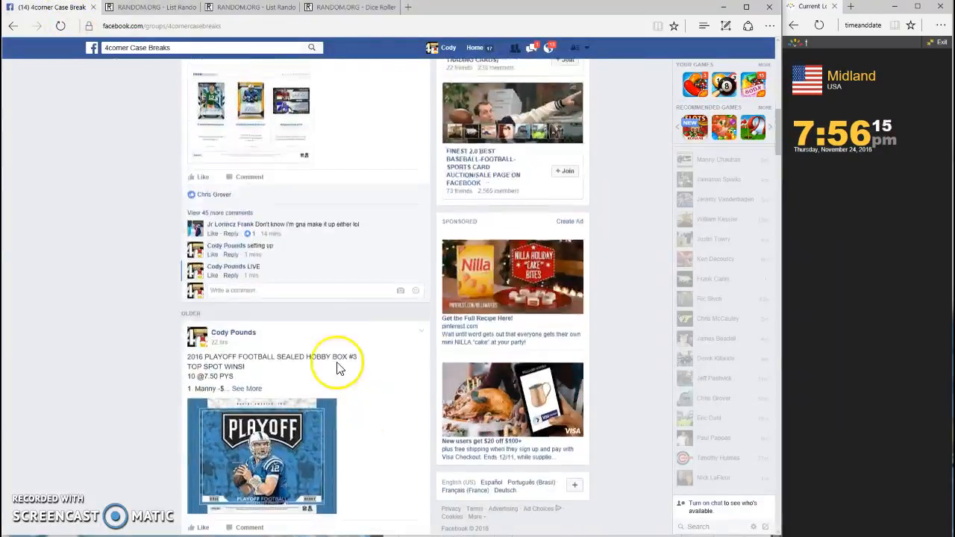
# Post a DONE comment under the group break post.
pyautogui.write('DO')
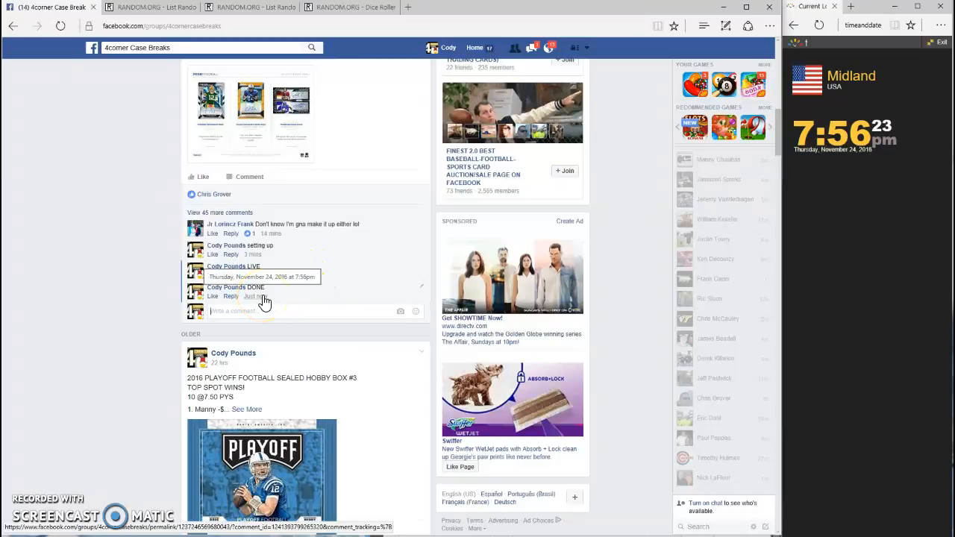
pyautogui.moveTo(366, 289)
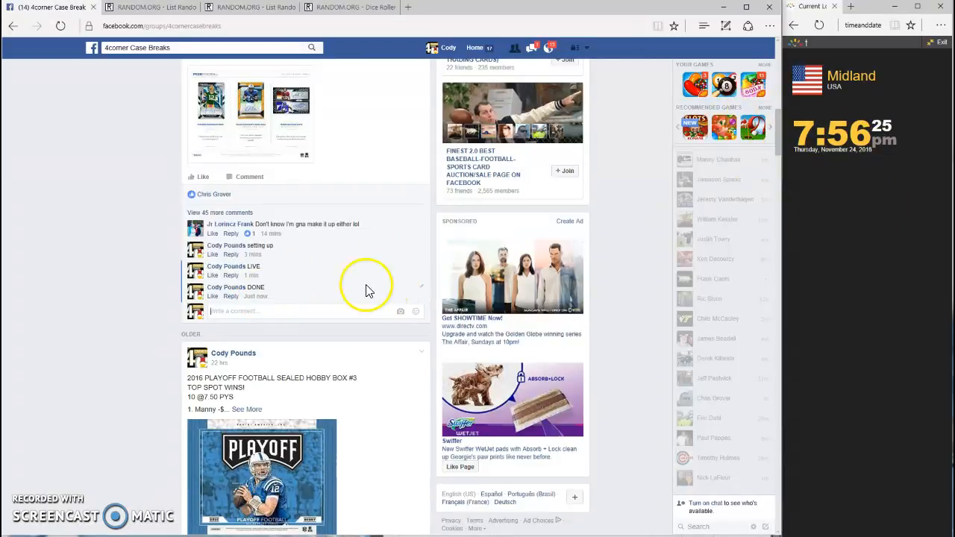